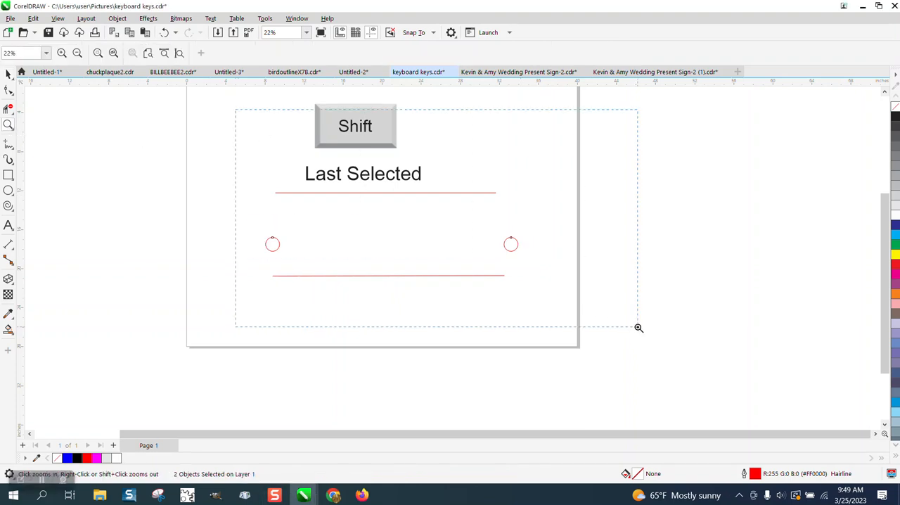
Zoom in on the page and show the Curve tool flyout with Freehand, 2-Point Line and Bézier.
left_click(9, 147)
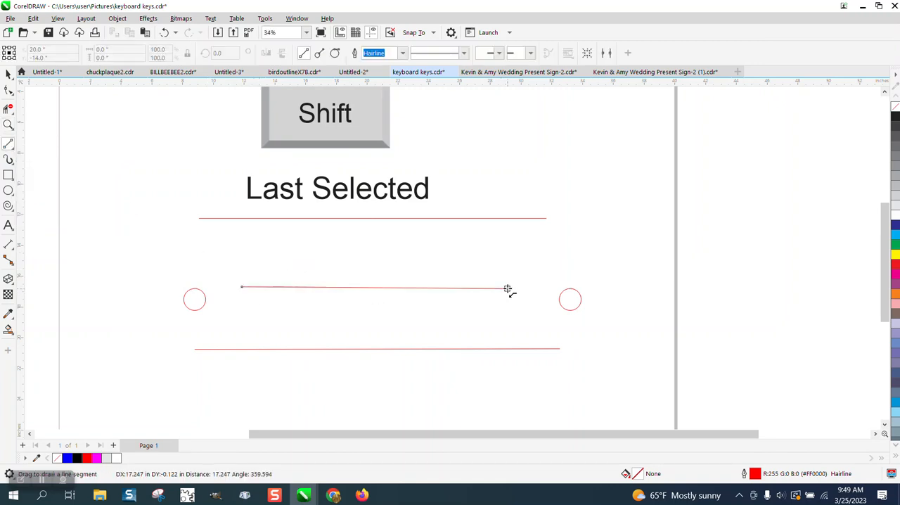
left_click(9, 144)
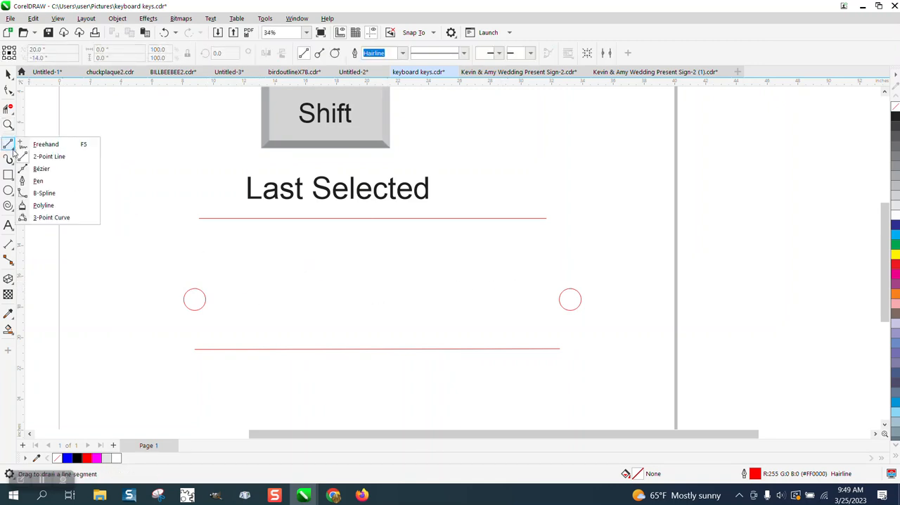
Sketch a Freehand line between the two circles and drag its end node upward.
left_click_drag(261, 297, 363, 281)
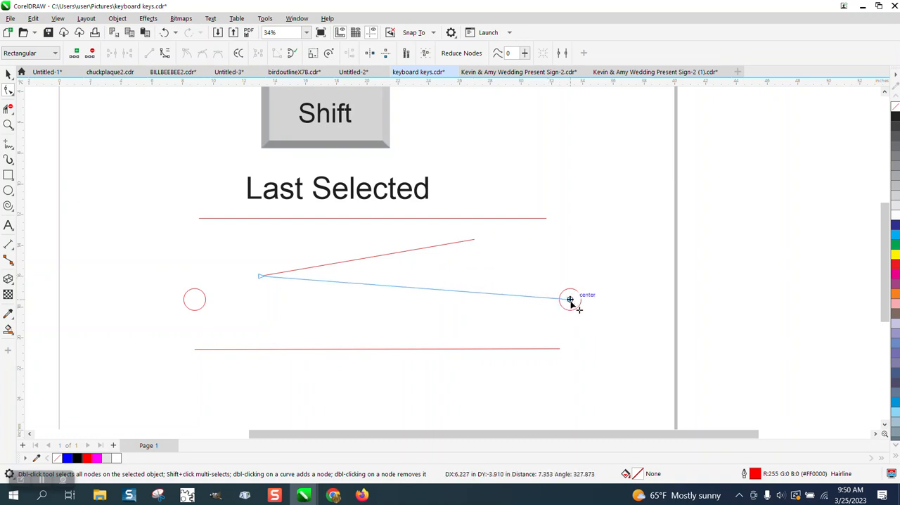
left_click_drag(569, 298, 467, 227)
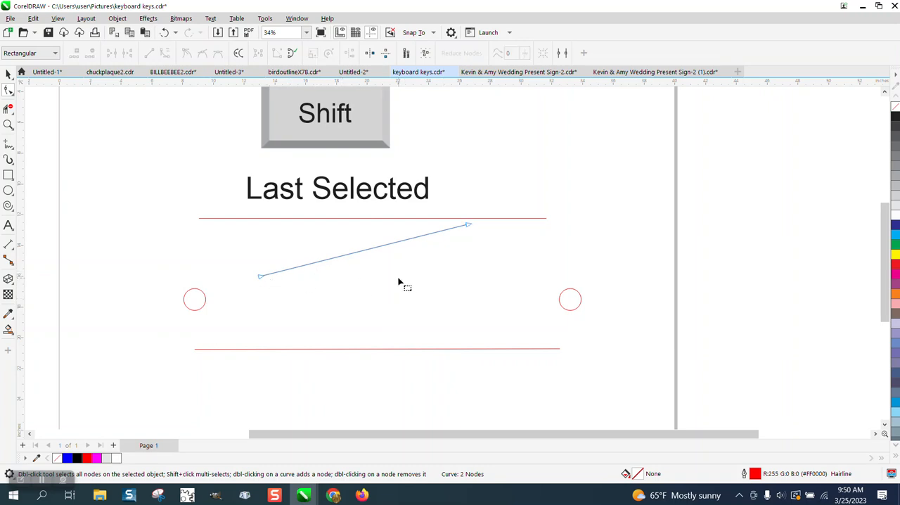
mouse_move(344, 204)
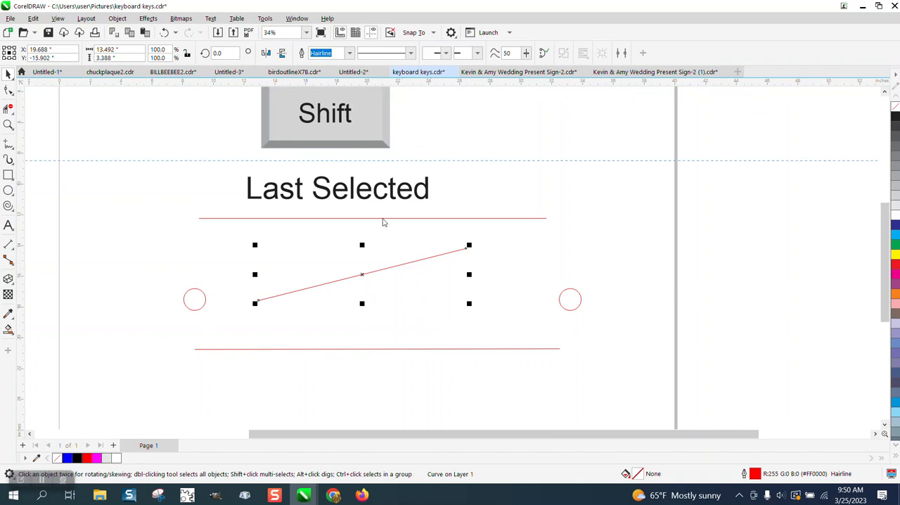
mouse_move(258, 303)
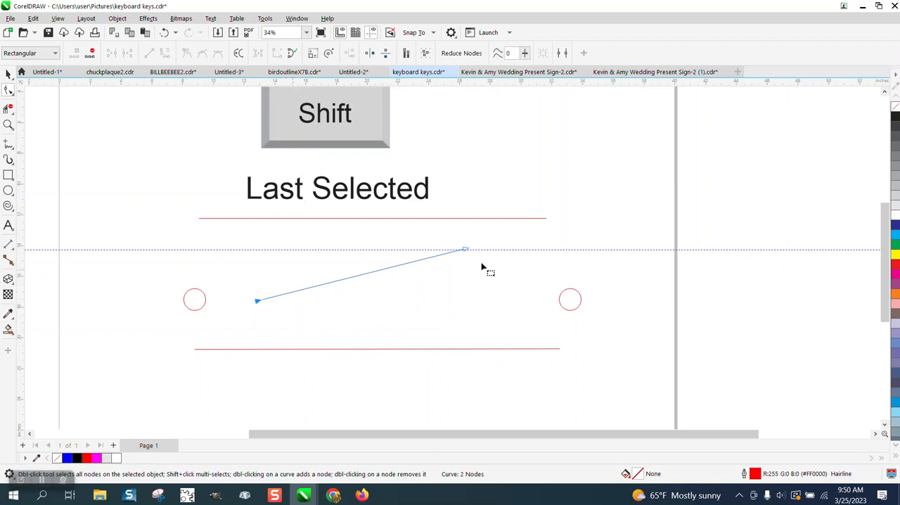
Align the line's two nodes horizontally using Align Nodes with Align Horizontal.
left_click(353, 71)
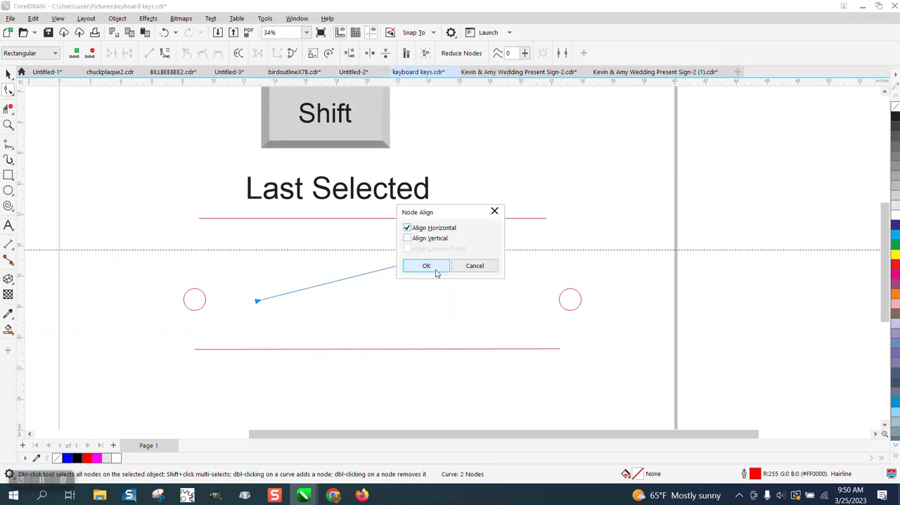
left_click(426, 265)
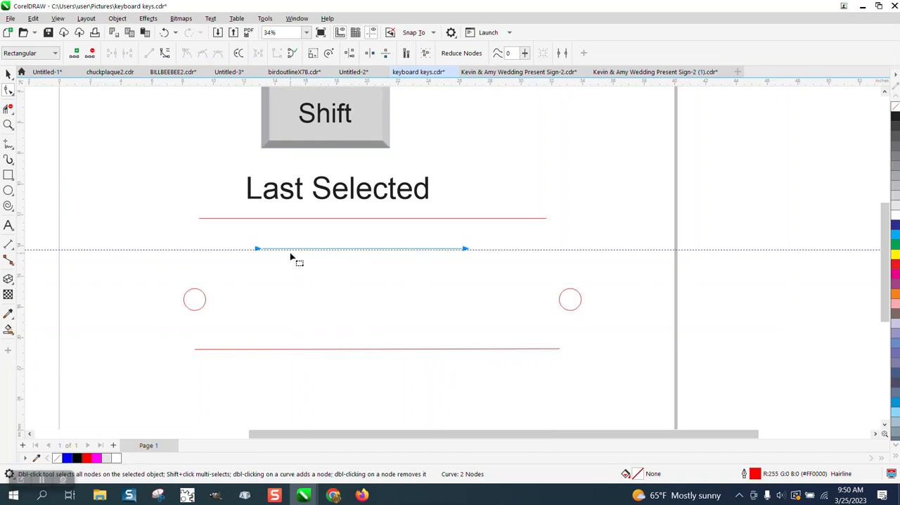
mouse_move(35, 176)
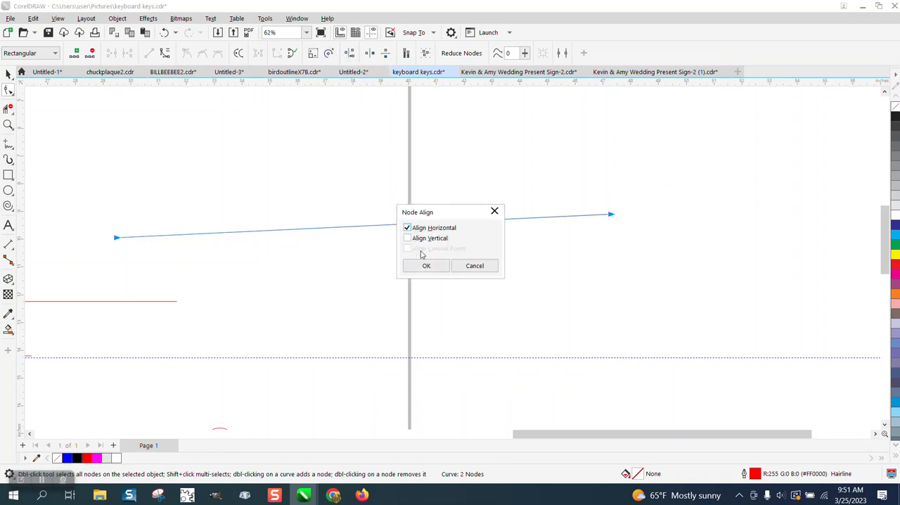
Confirm Align Horizontal in Node Align to straighten the second line.
left_click(426, 265)
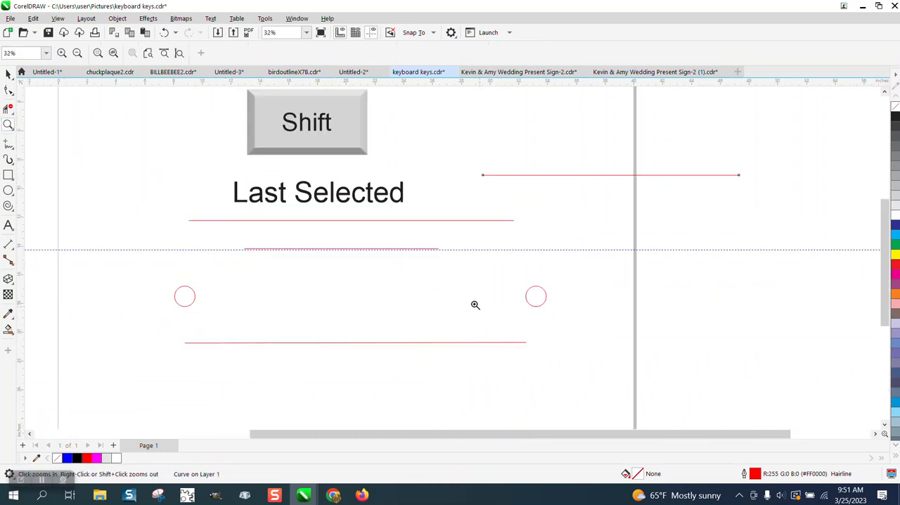
Select on the page, switch back to line drawing, and zoom in on the Shift key graphic.
left_click(9, 74)
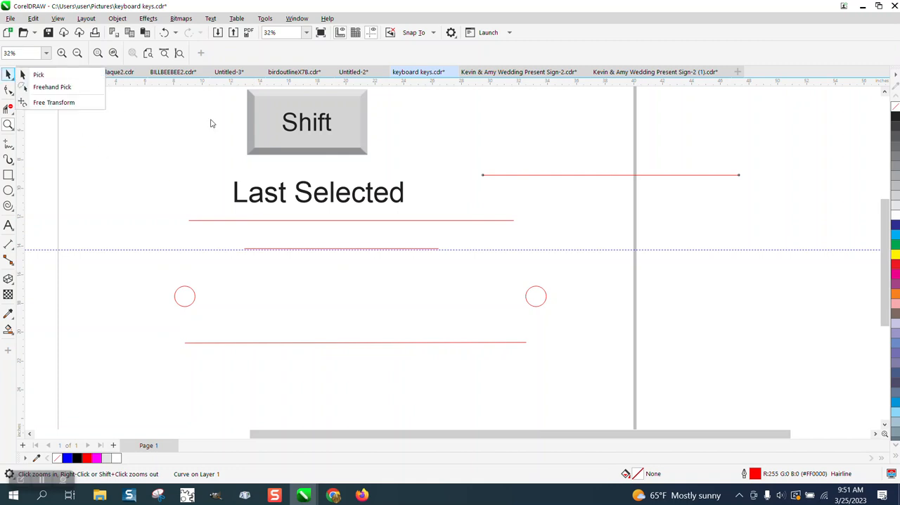
left_click(339, 253)
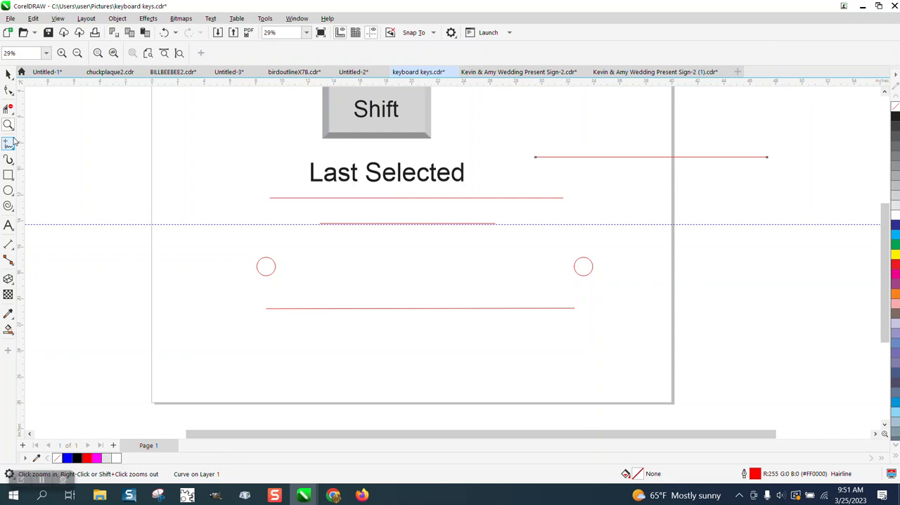
left_click(9, 145)
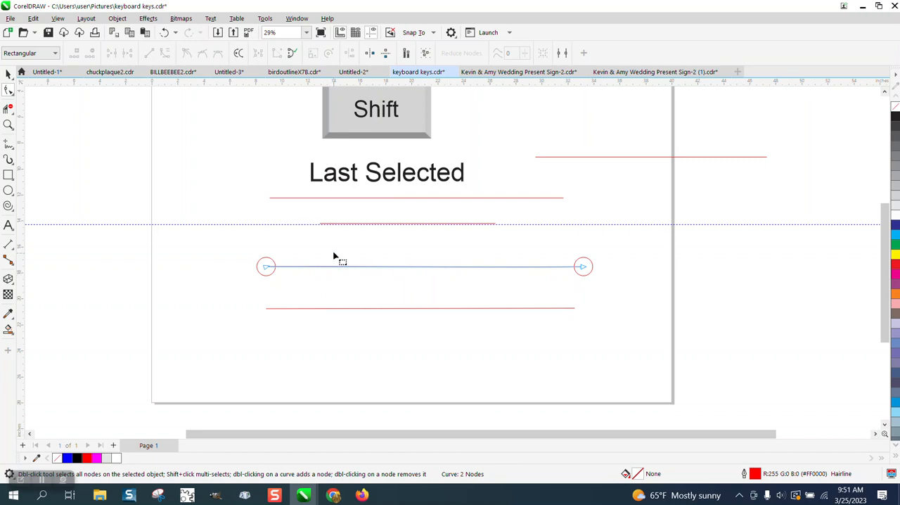
mouse_move(491, 220)
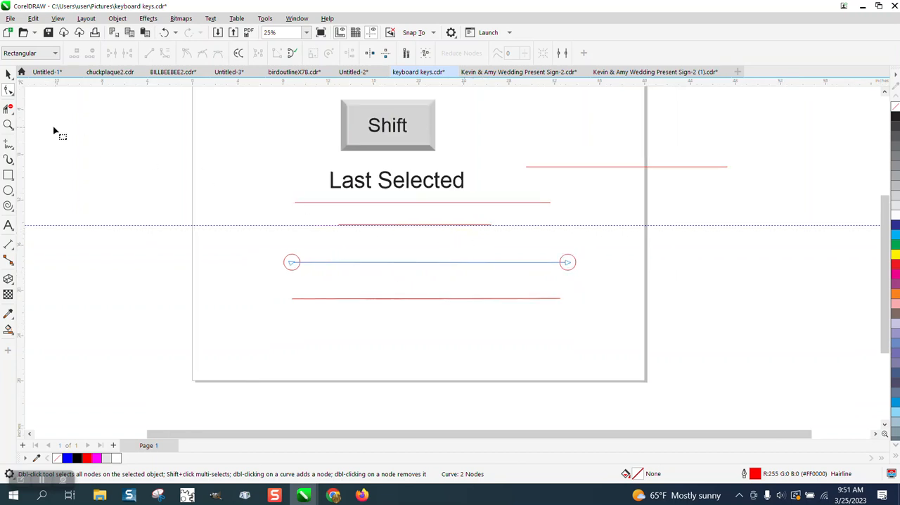
left_click(509, 215)
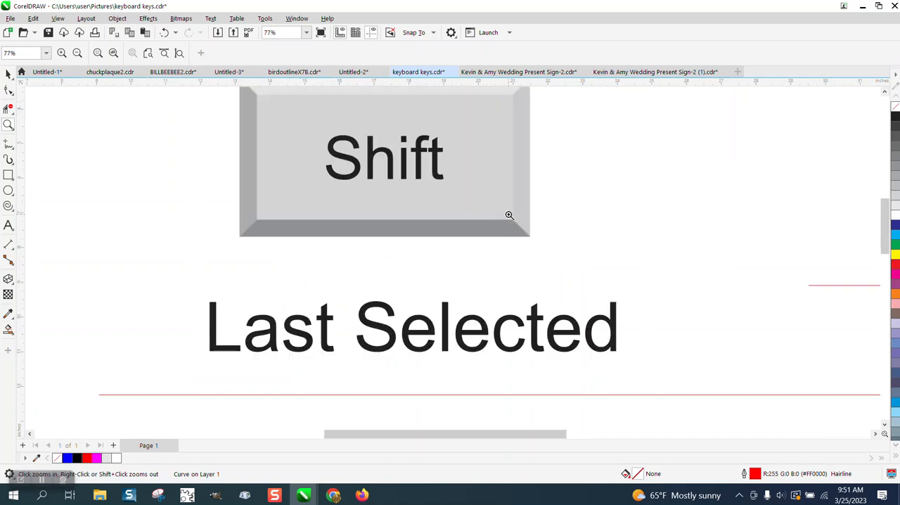